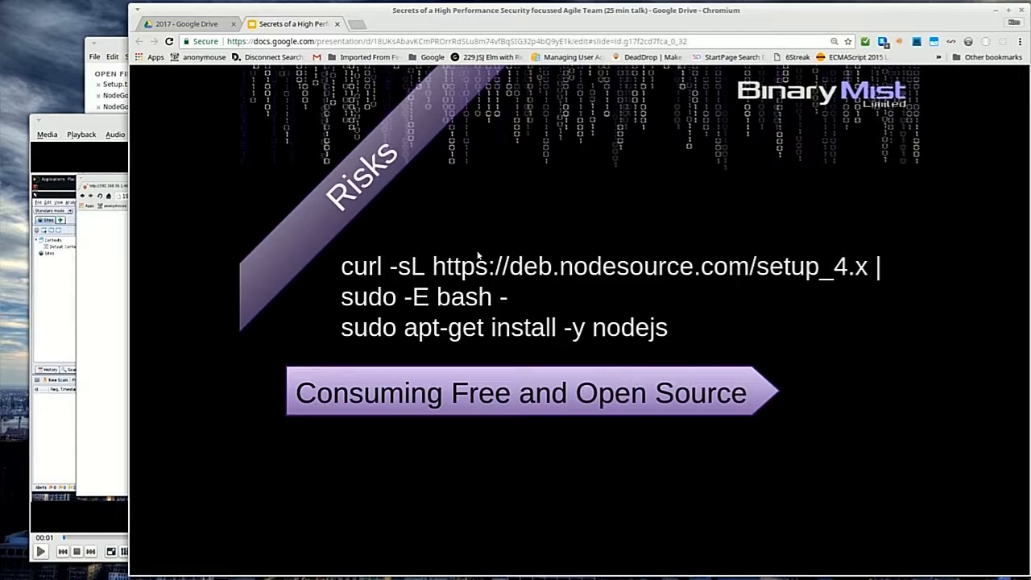
- Scroll profile-test.js to reveal the sutUserName and sutUserPassword declarations
key("Right")
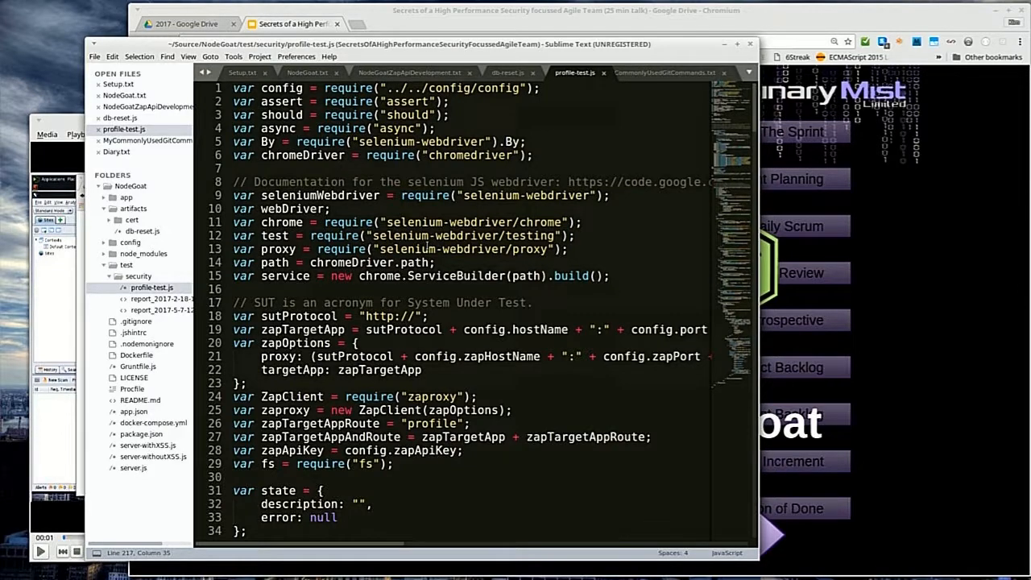
scroll("down", 3)
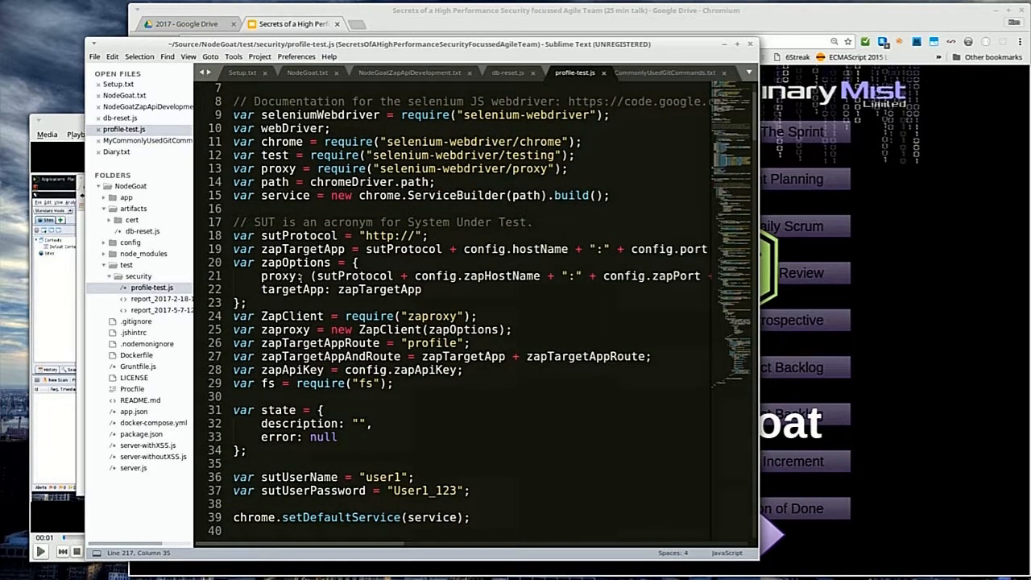
- Select the zapTargetApp variable name on line 19
left_click(266, 248)
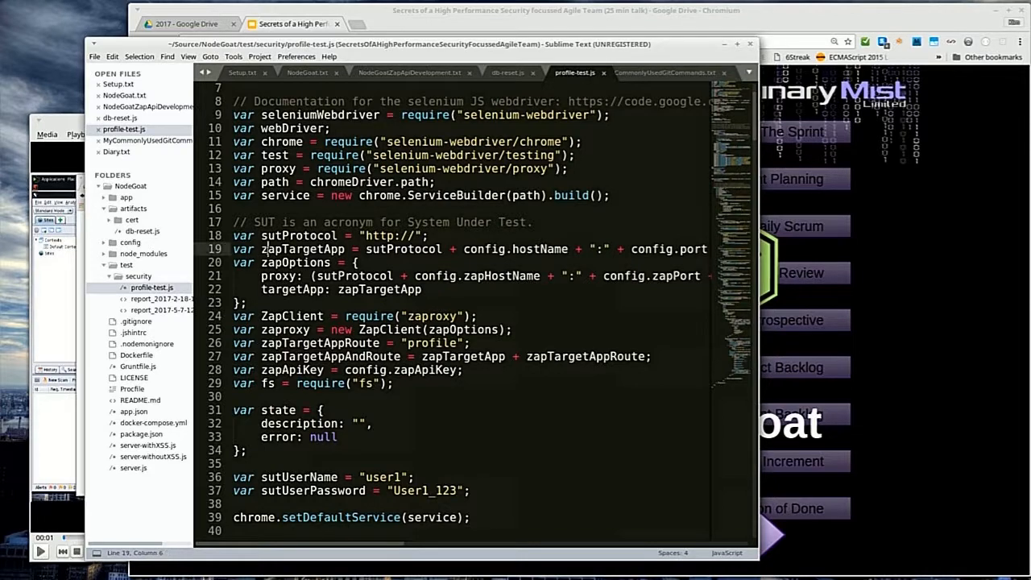
double_click(303, 249)
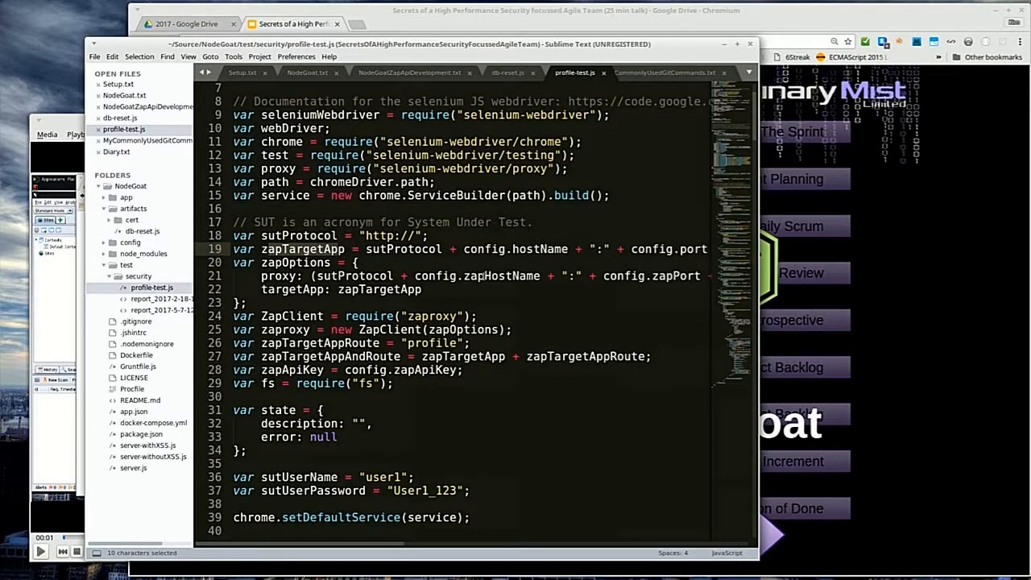
mouse_move(478, 281)
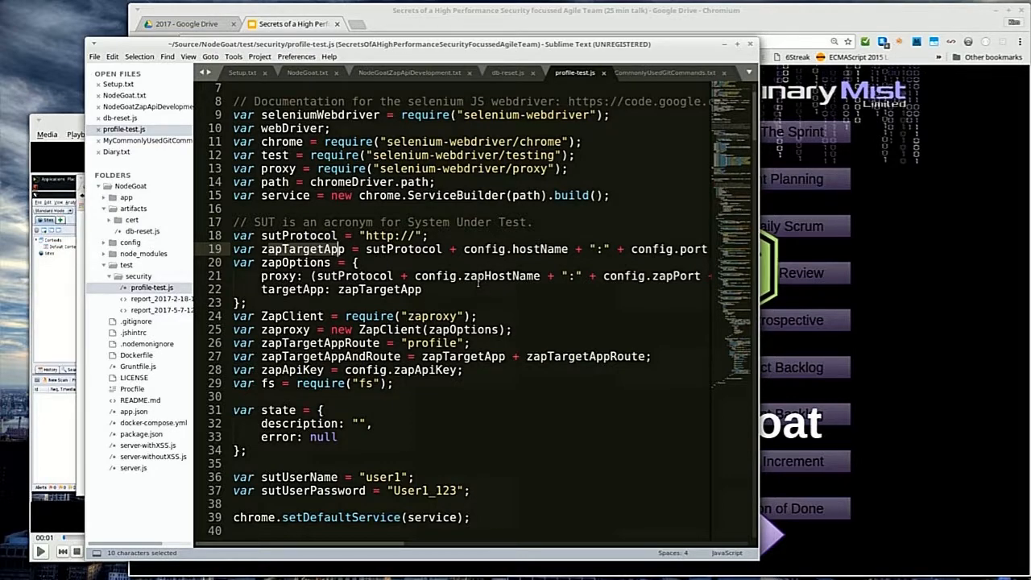
- Scroll to lines 55–88 showing the test.before login and test.after hooks
scroll("down", 3)
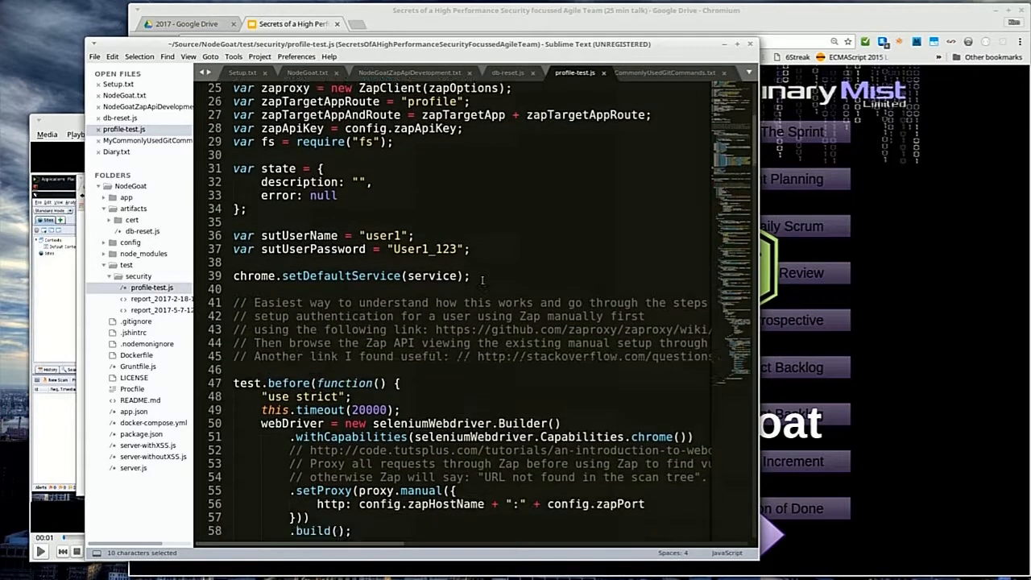
scroll("down", 3)
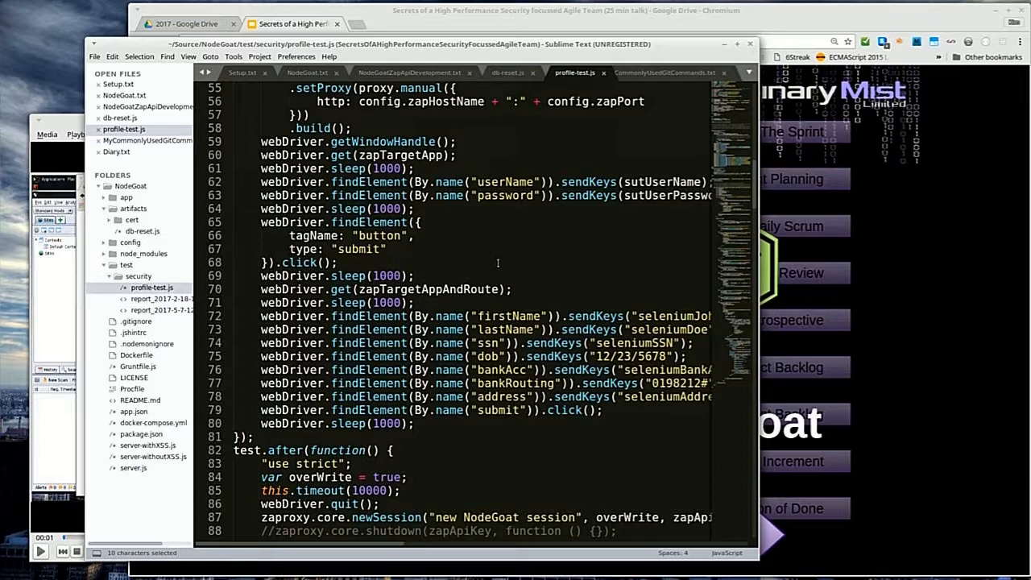
mouse_move(503, 266)
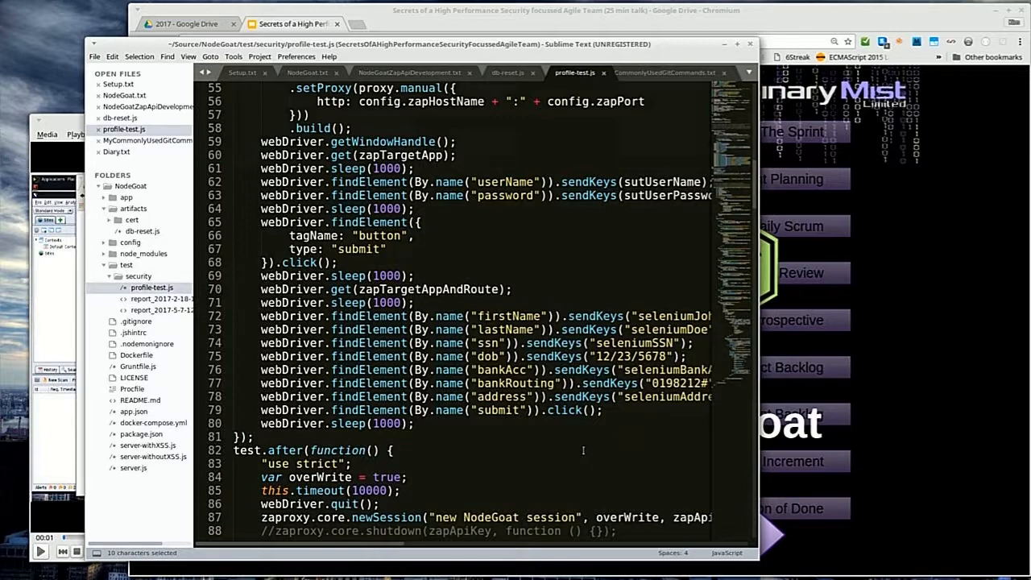
scroll("down", 3)
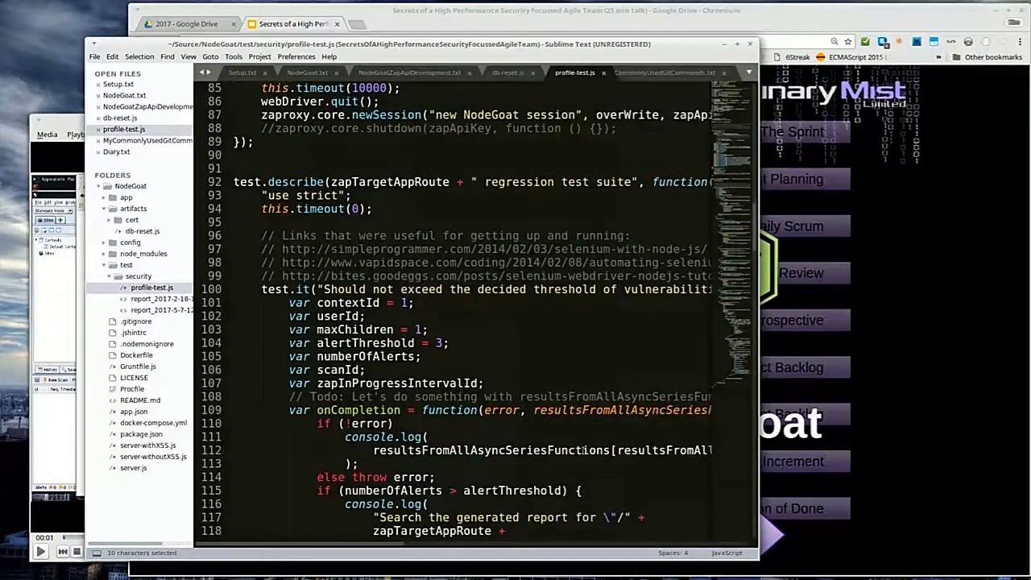
scroll("down", 3)
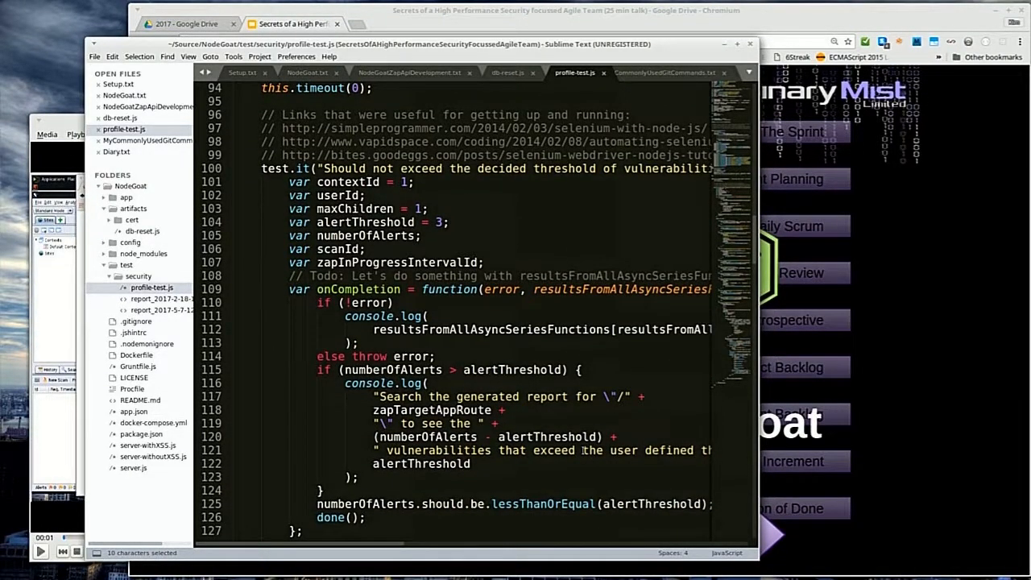
scroll("down", 3)
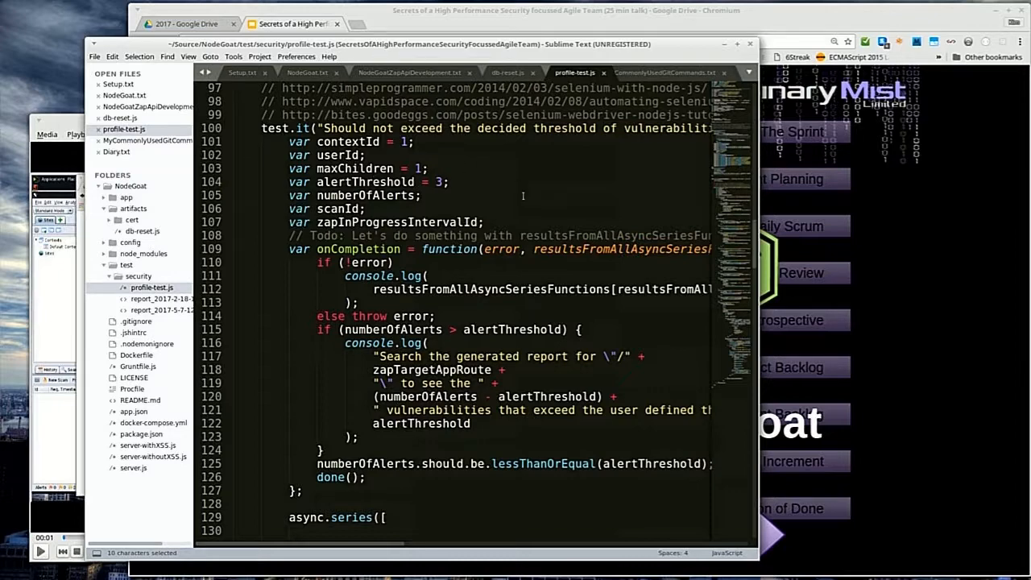
scroll("down", 3)
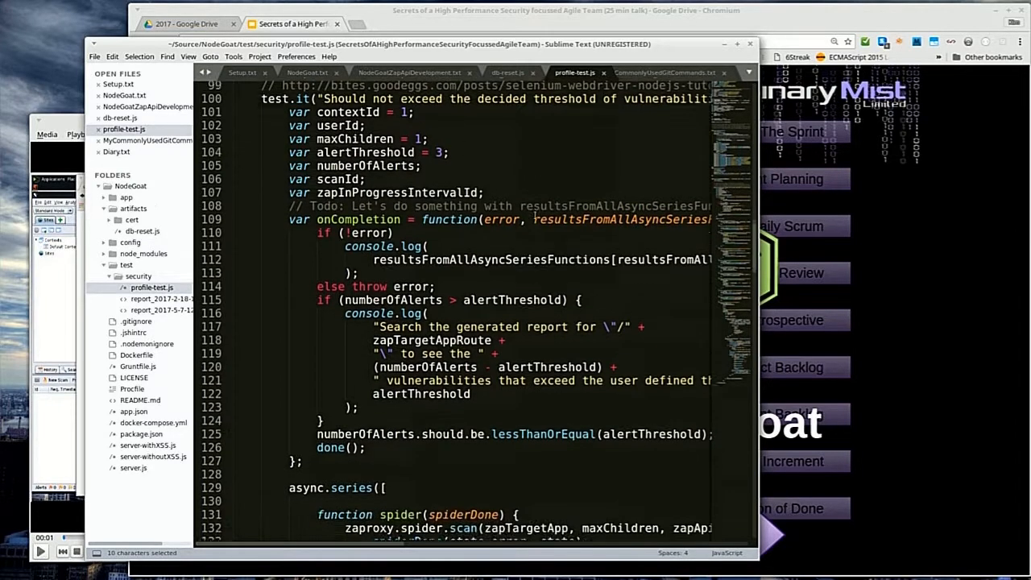
scroll("down", 3)
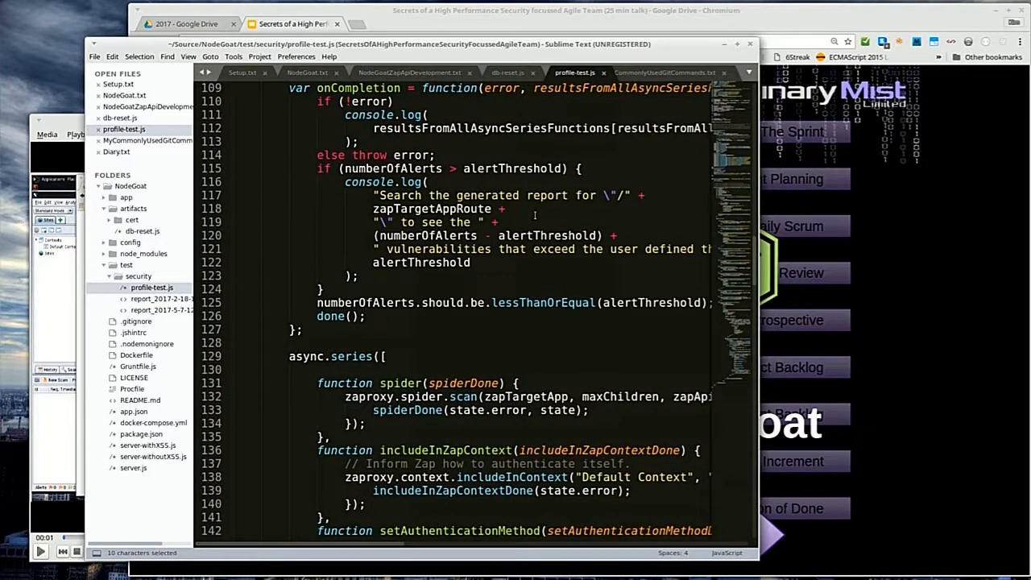
scroll("up", 3)
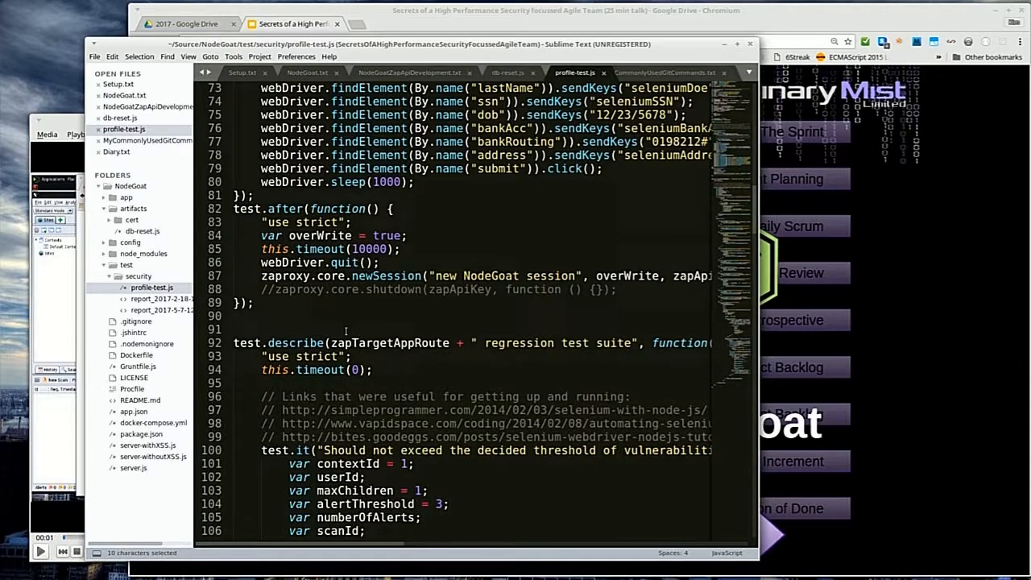
scroll("down", 3)
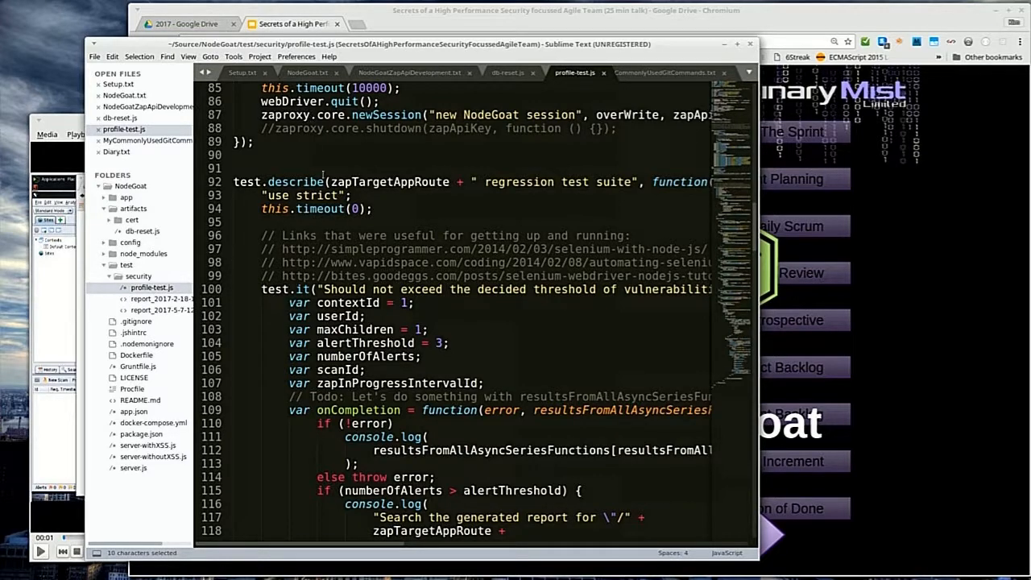
- Scroll from the activeScan call through status polling down to the htmlreport writing
scroll("down", 3)
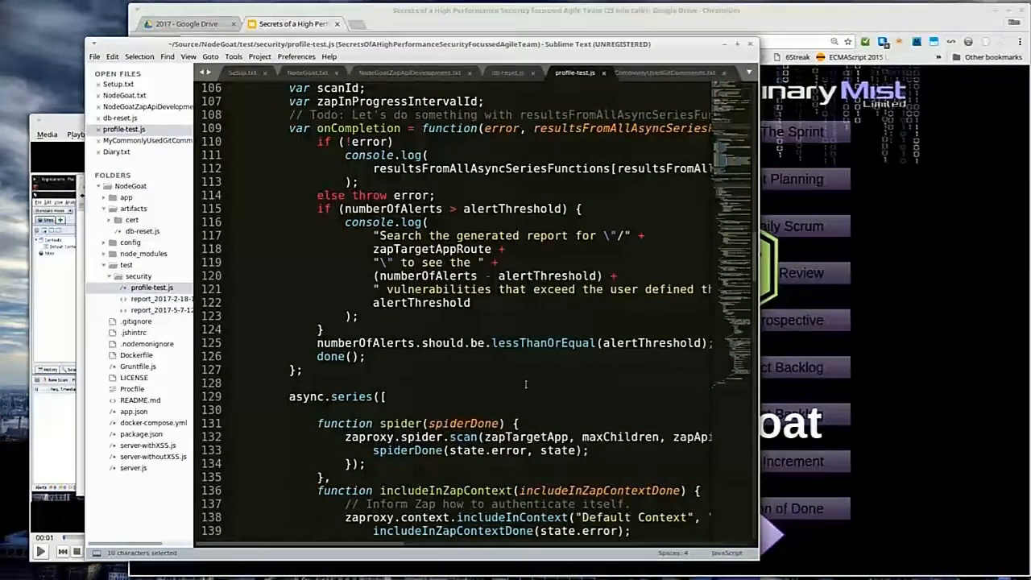
scroll("down", 3)
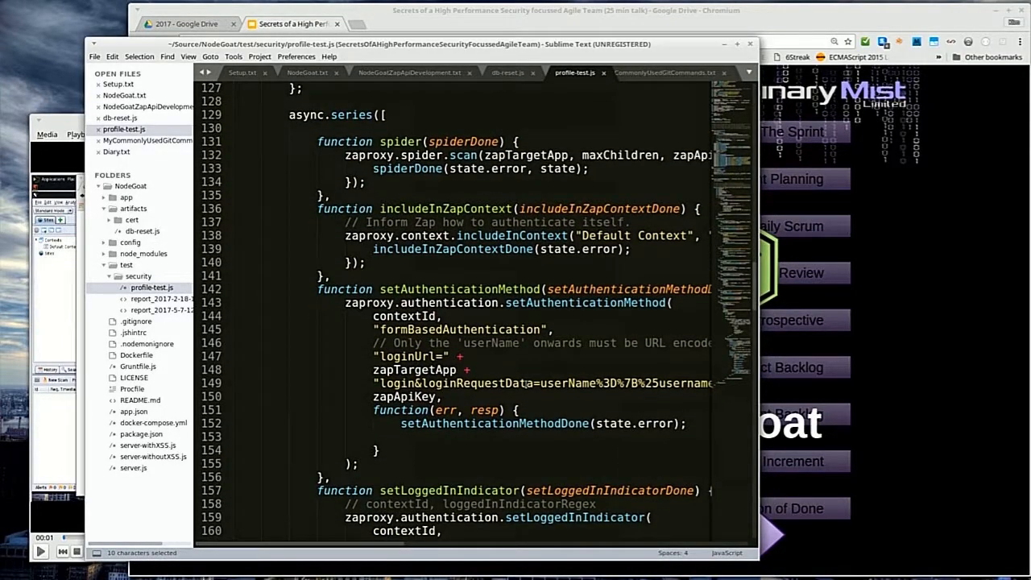
scroll("down", 3)
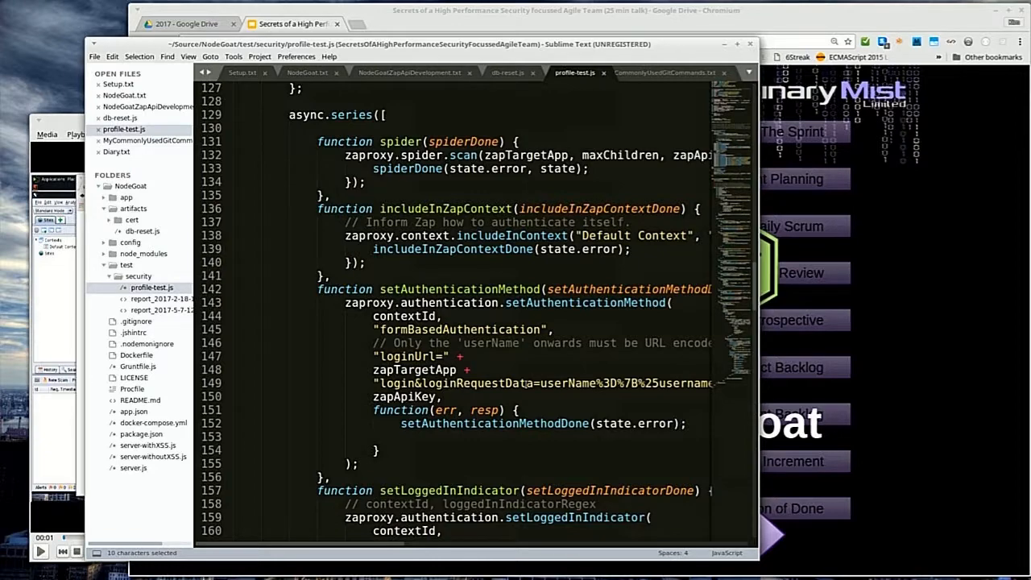
scroll("down", 3)
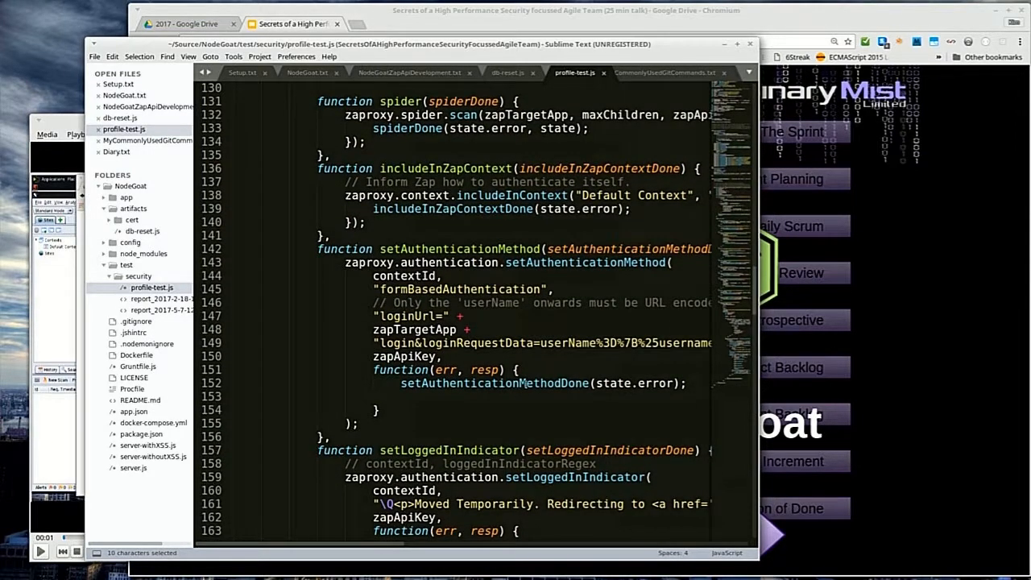
scroll("down", 3)
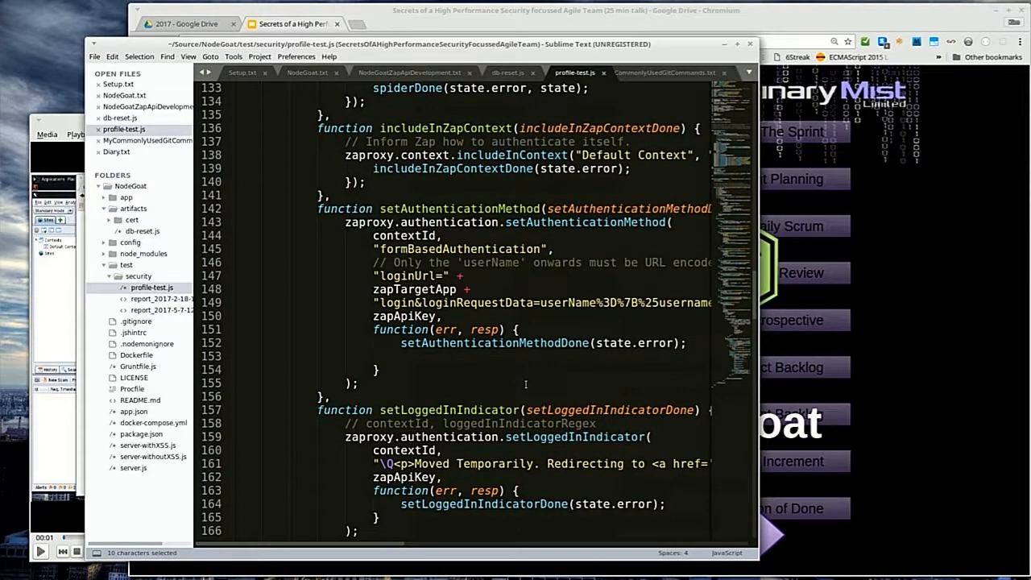
scroll("down", 3)
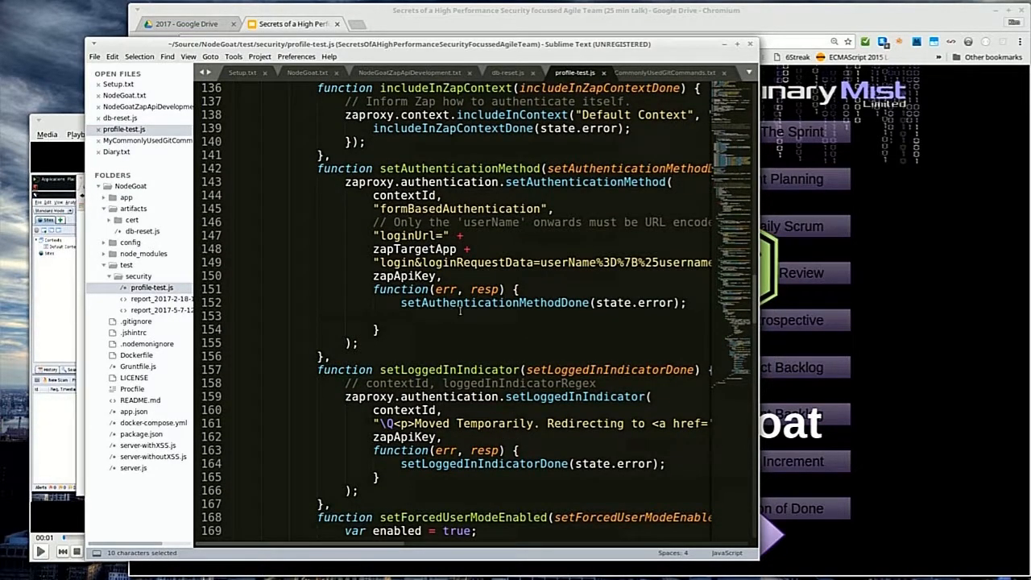
scroll("down", 3)
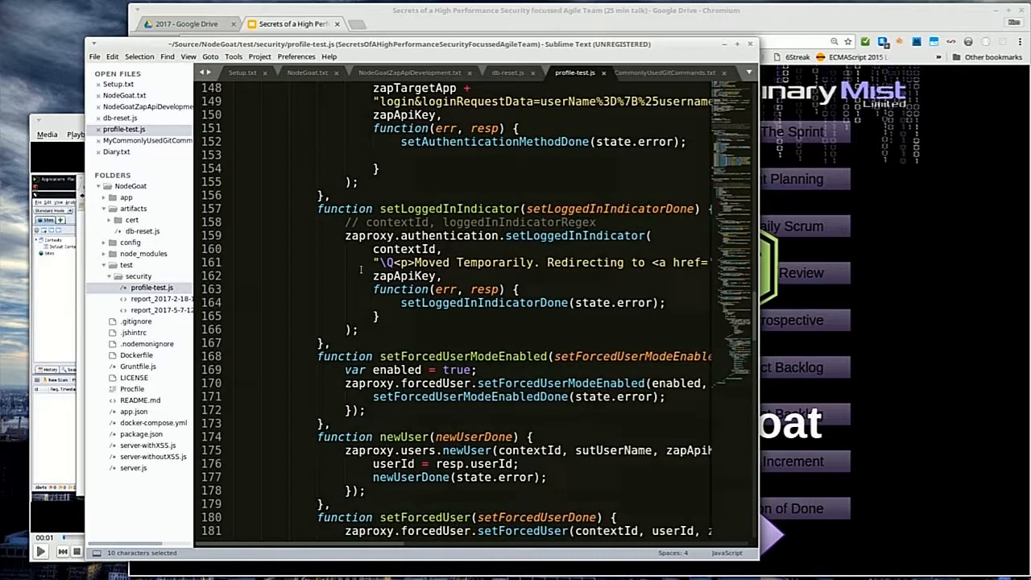
scroll("down", 3)
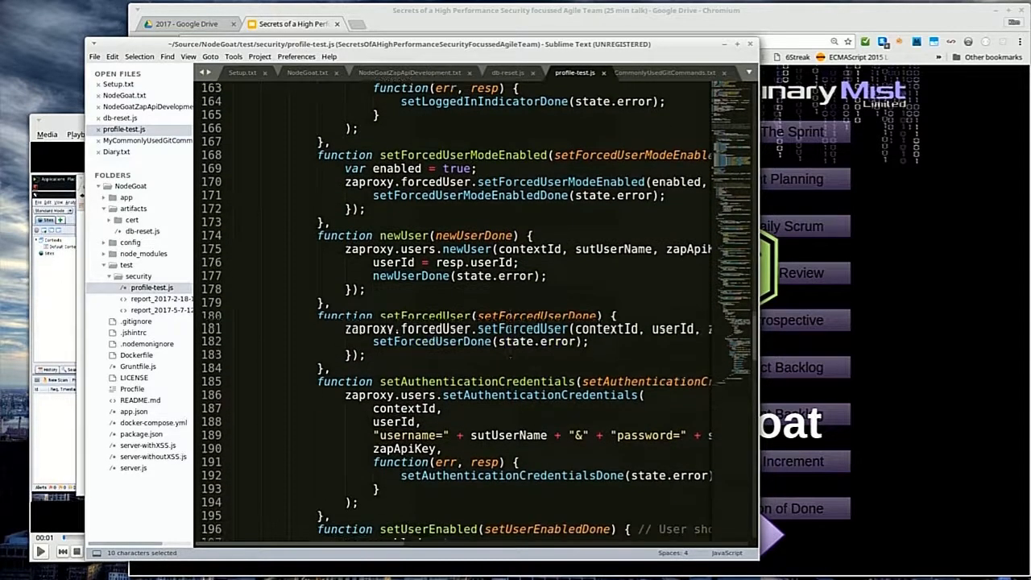
scroll("down", 3)
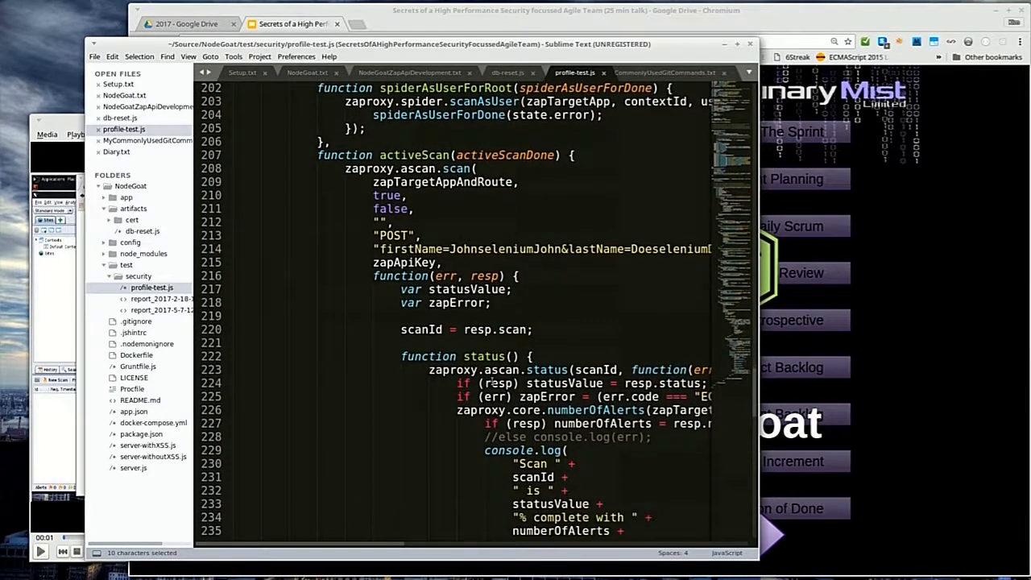
scroll("down", 3)
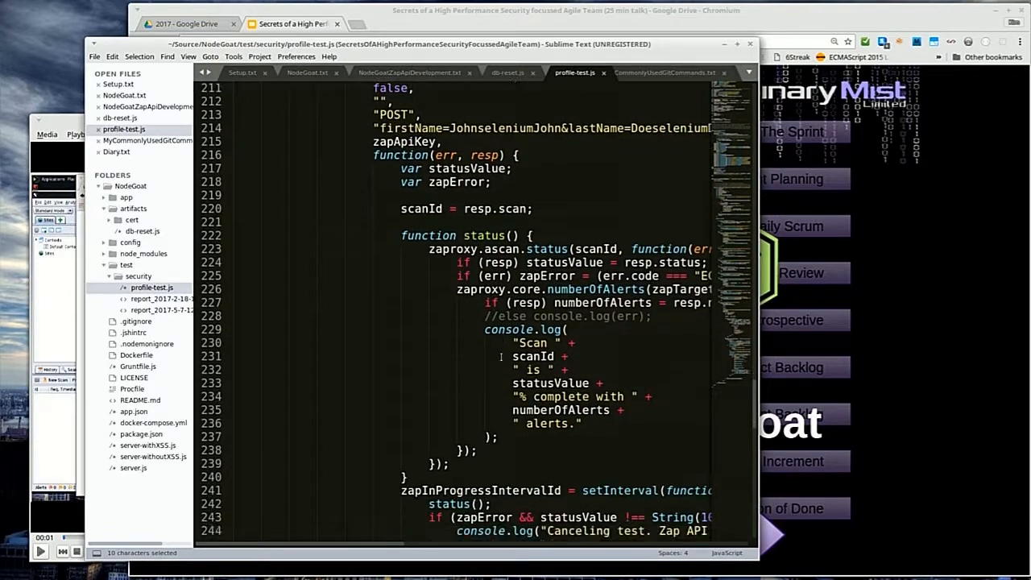
scroll("down", 3)
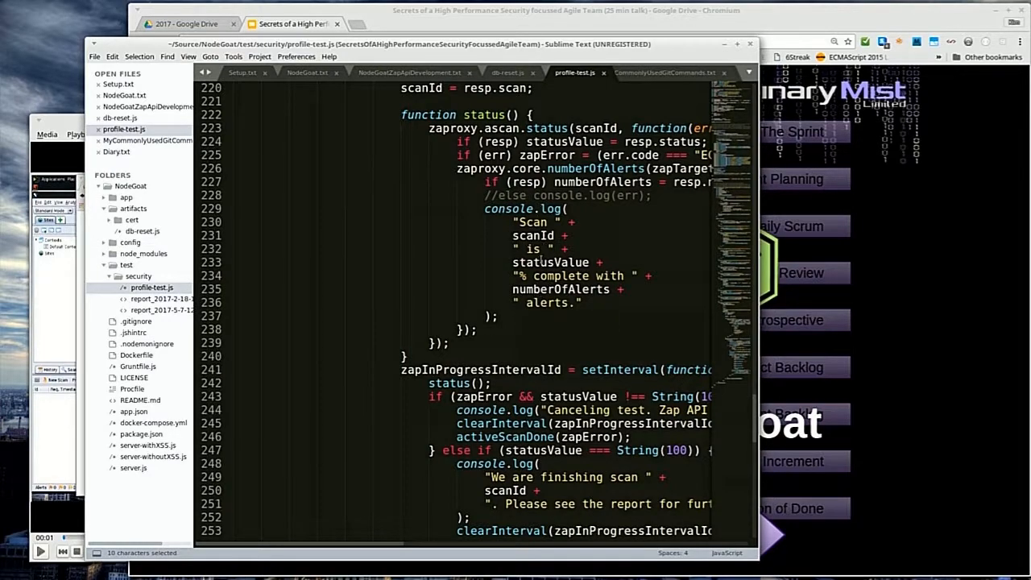
scroll("down", 3)
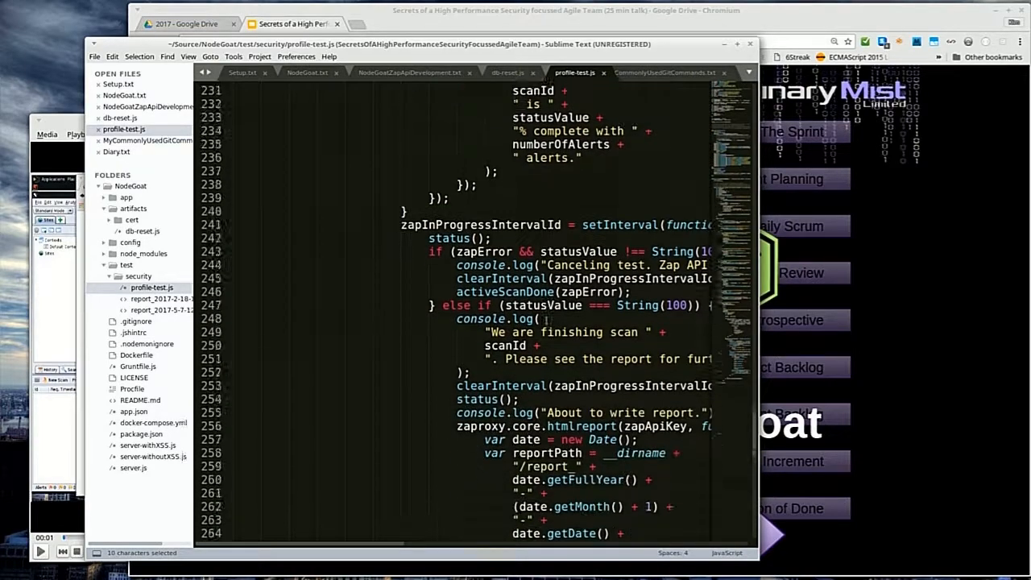
scroll("down", 3)
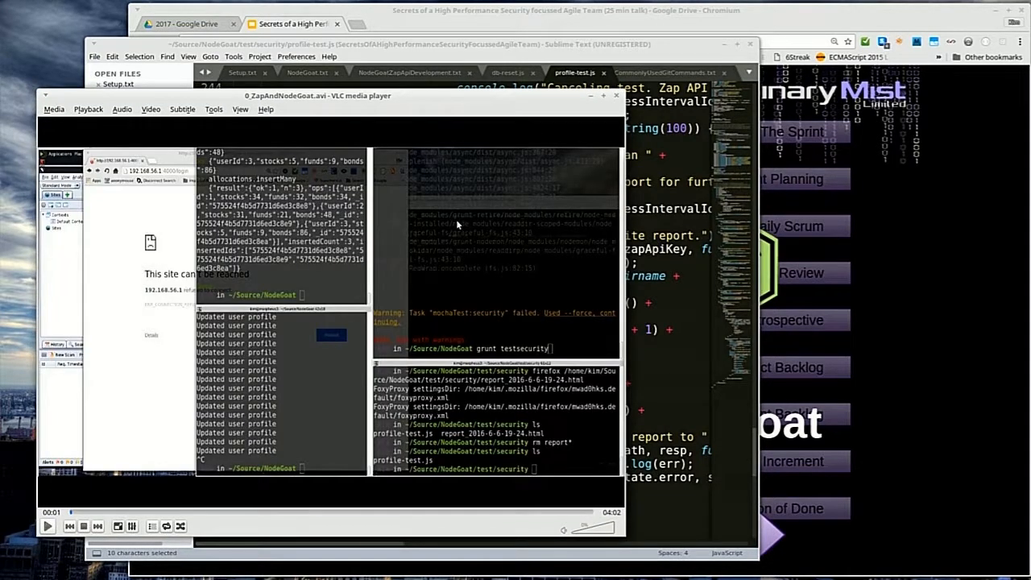
- Play the demo video through the npm start test run until the report is written
left_click(47, 526)
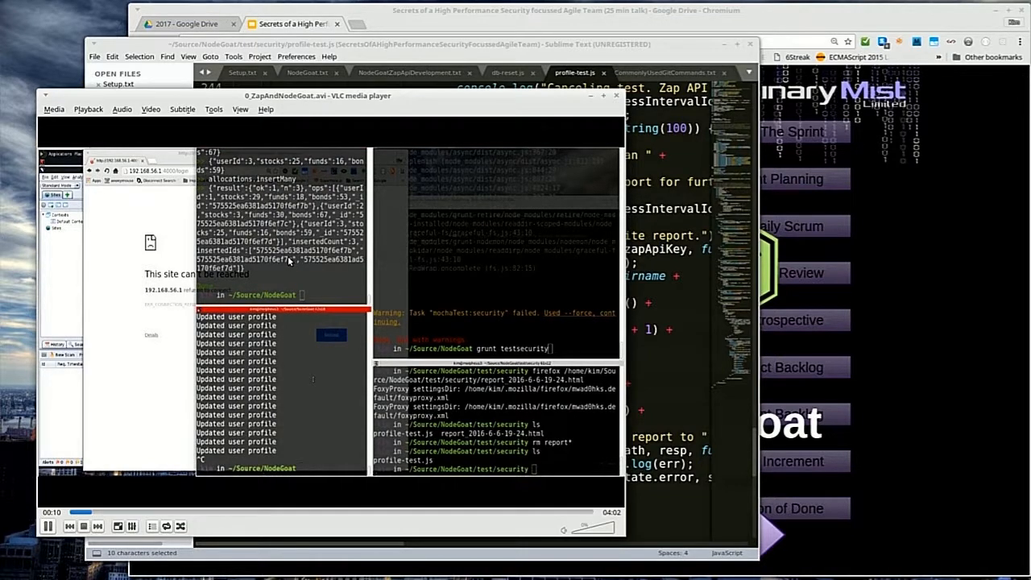
type("npm start")
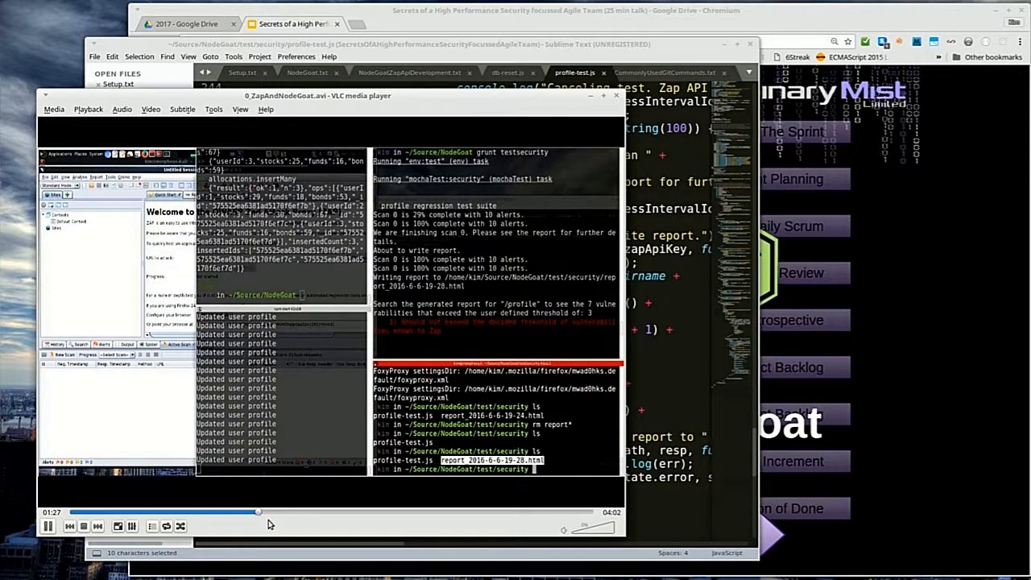
- Seek to the ZAP report findings around 2:04 and beyond, then stop playback
left_click_drag(258, 512, 277, 511)
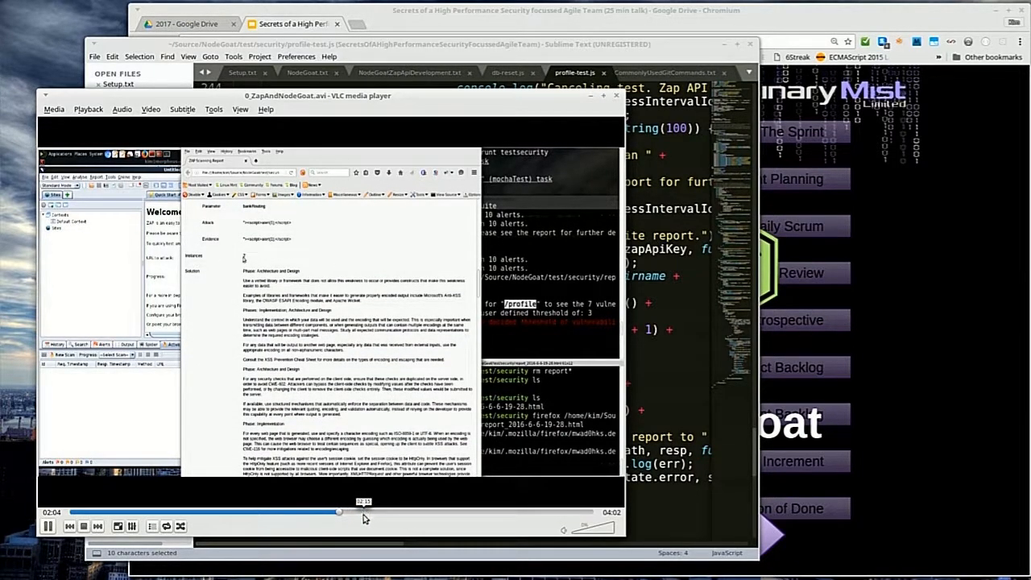
left_click_drag(338, 511, 367, 512)
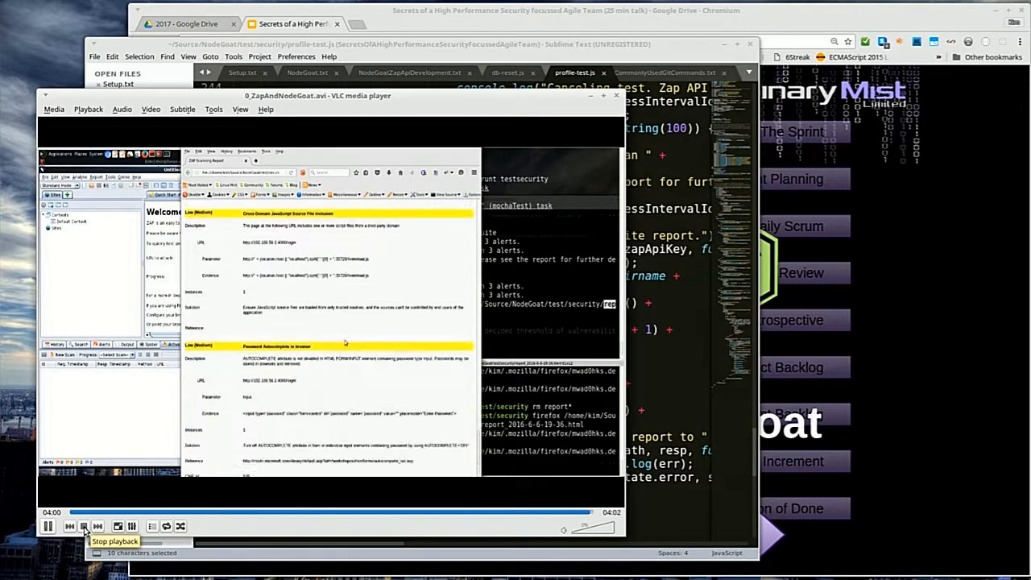
left_click(84, 526)
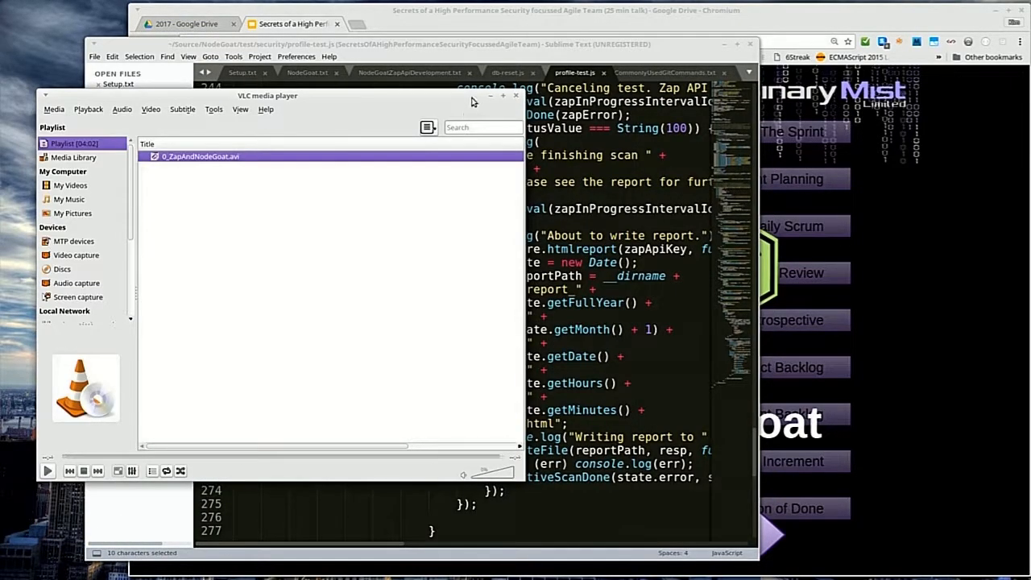